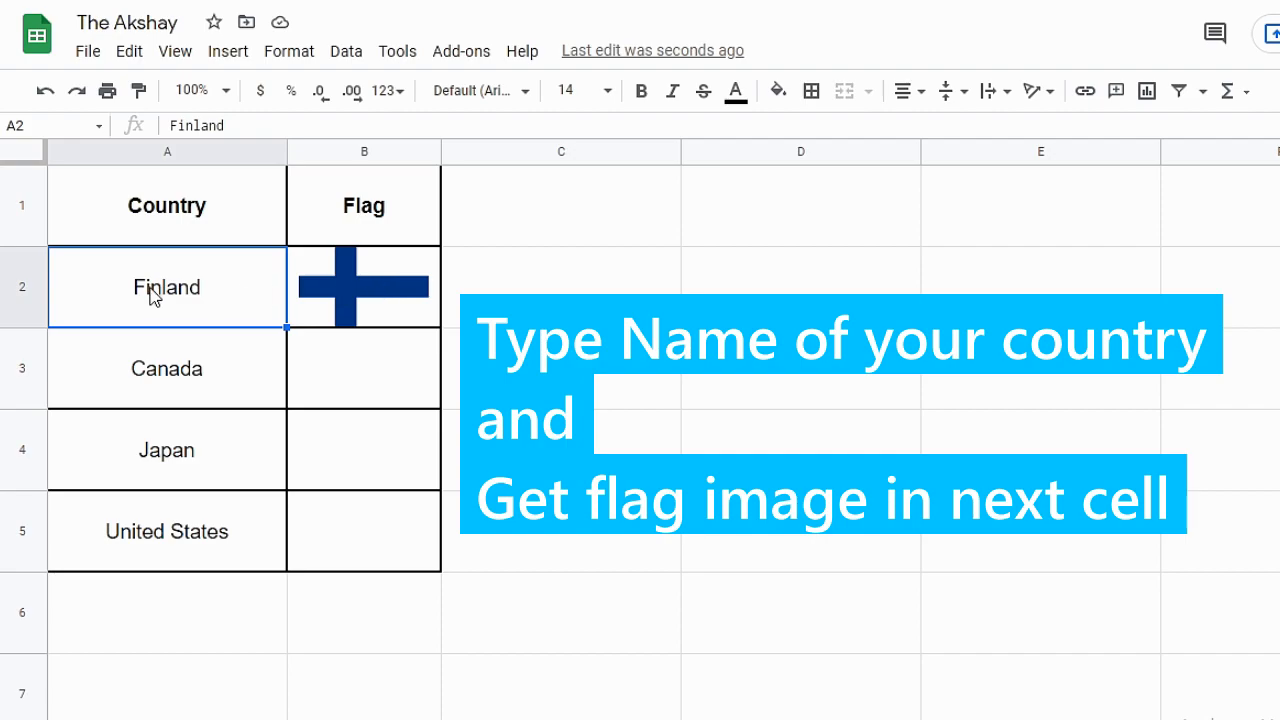
Enter India in A2 and inspect the IMAGE/IMPORTXML flag formula in B2
text(India)
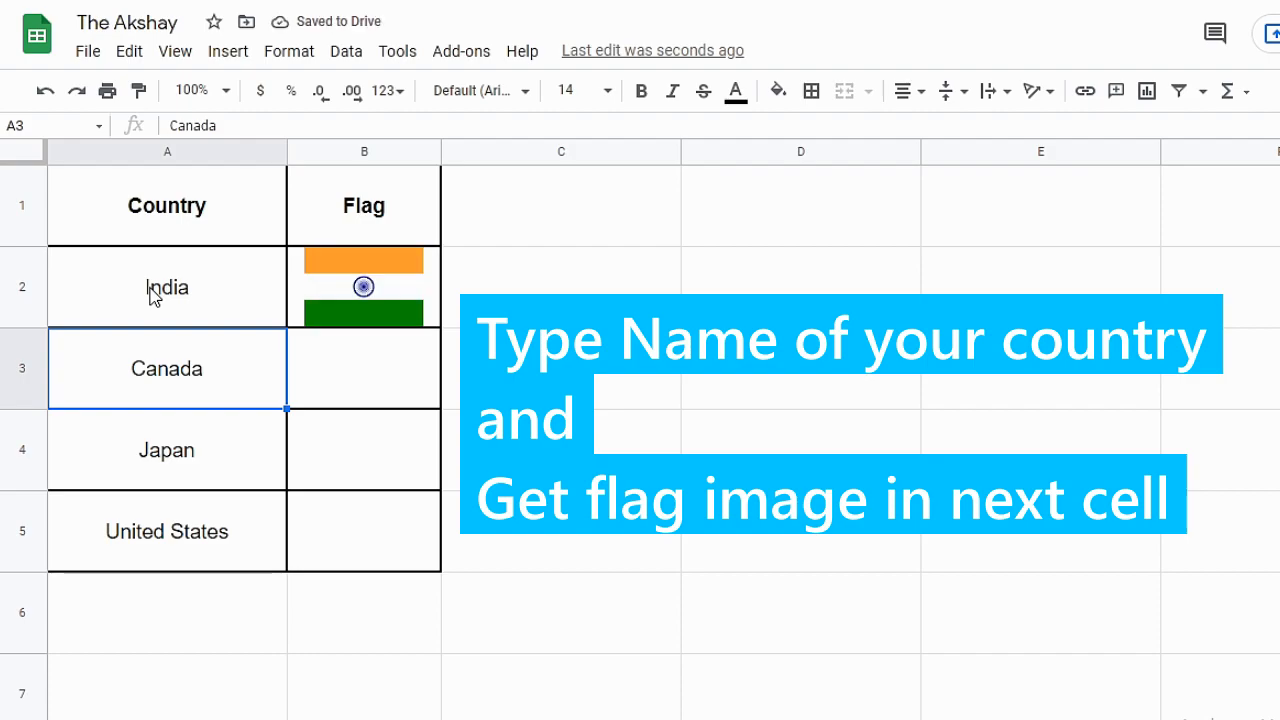
click(363, 287)
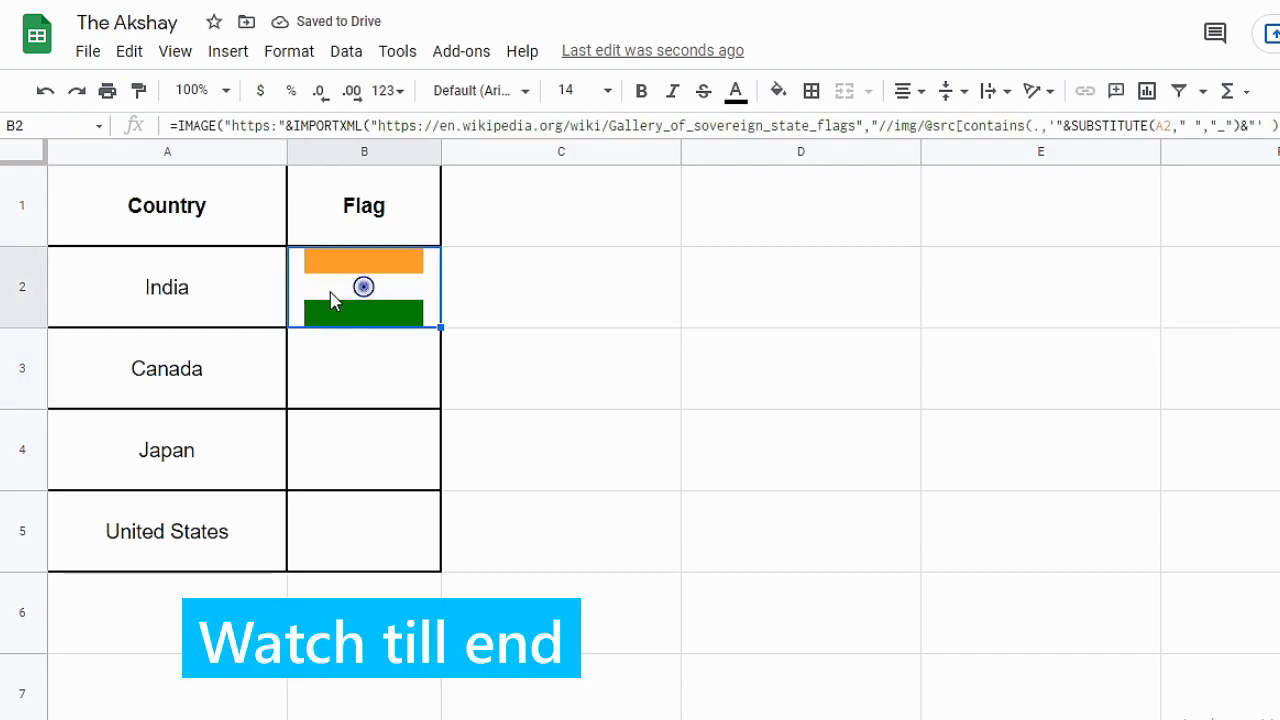
click(363, 368)
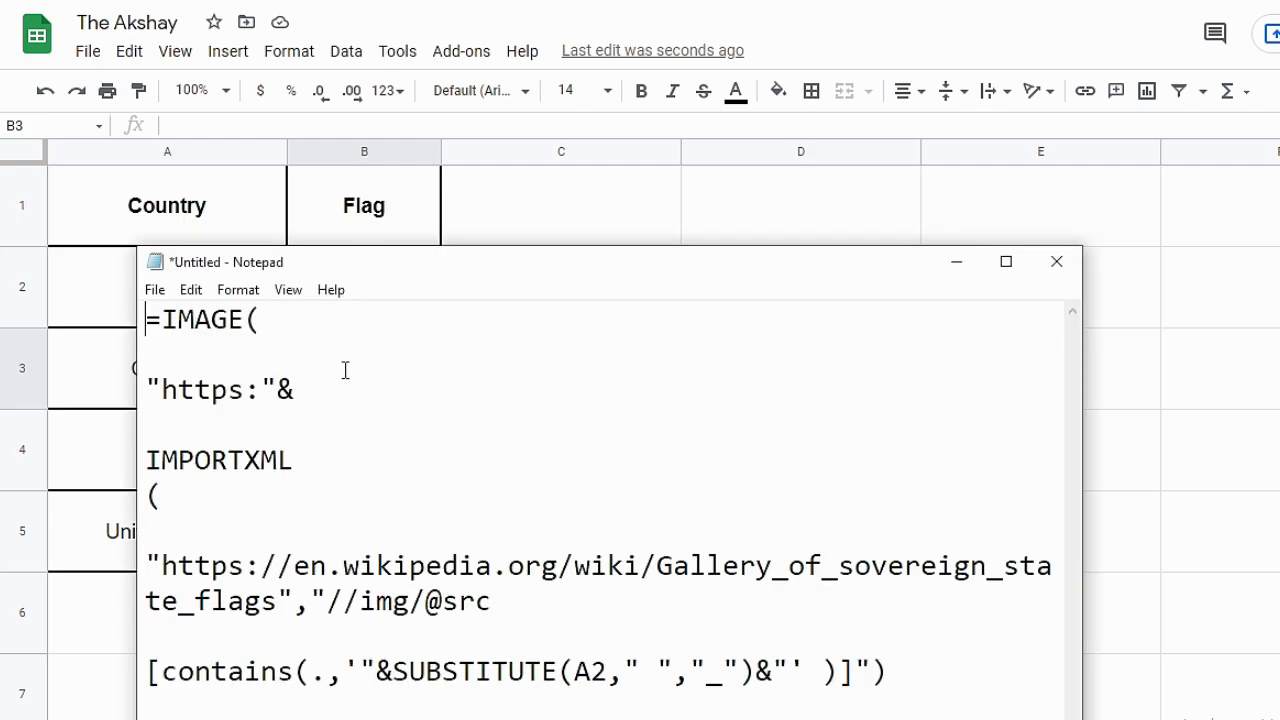
mouse_move(282, 323)
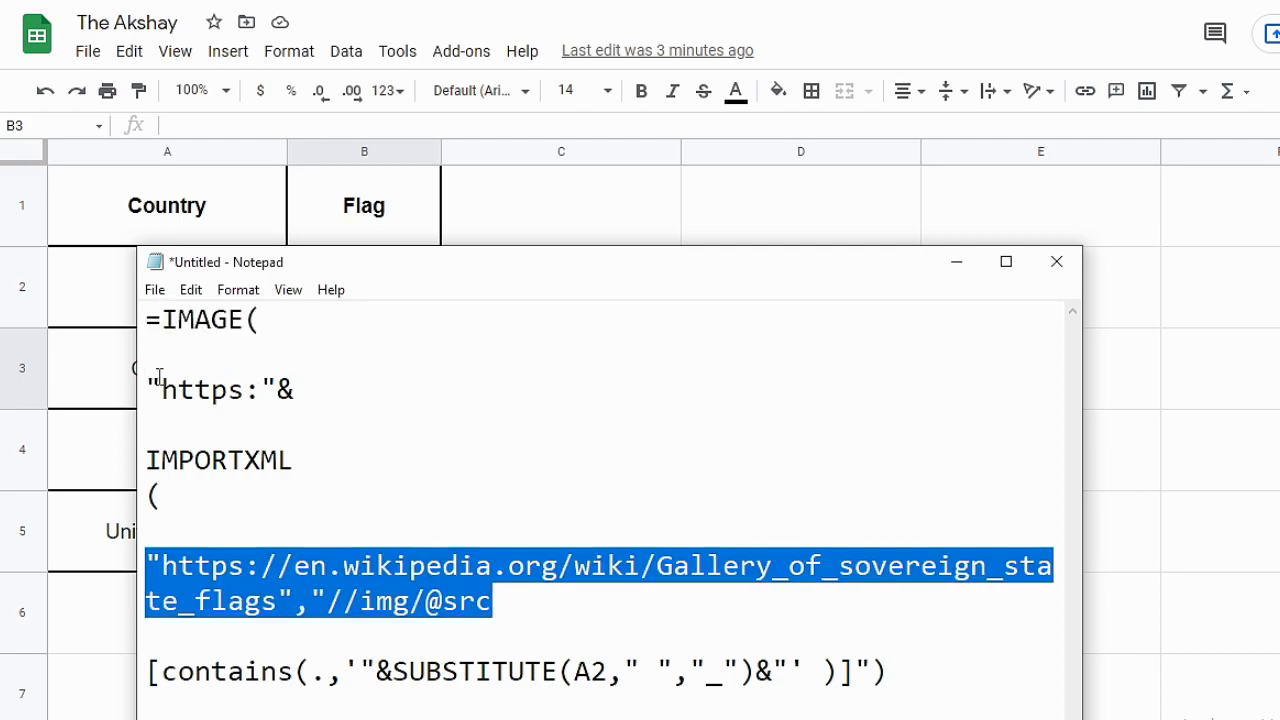
key(ctrl+a)
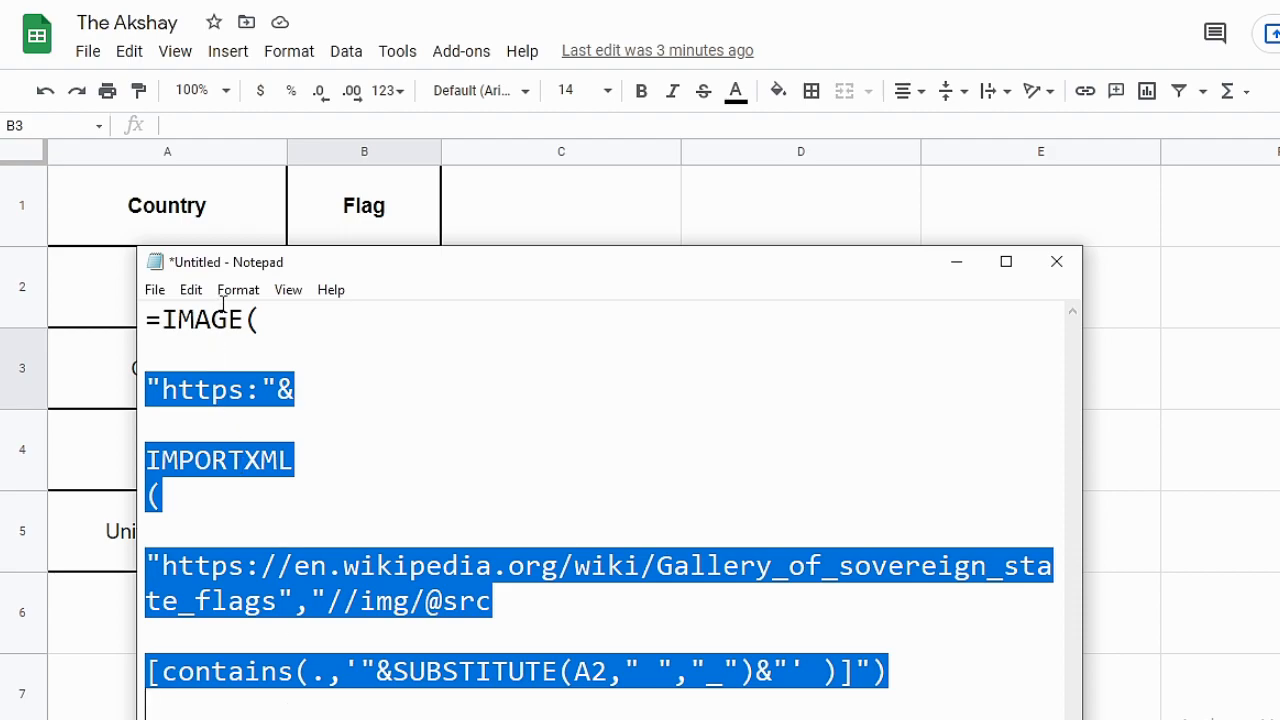
mouse_move(240, 330)
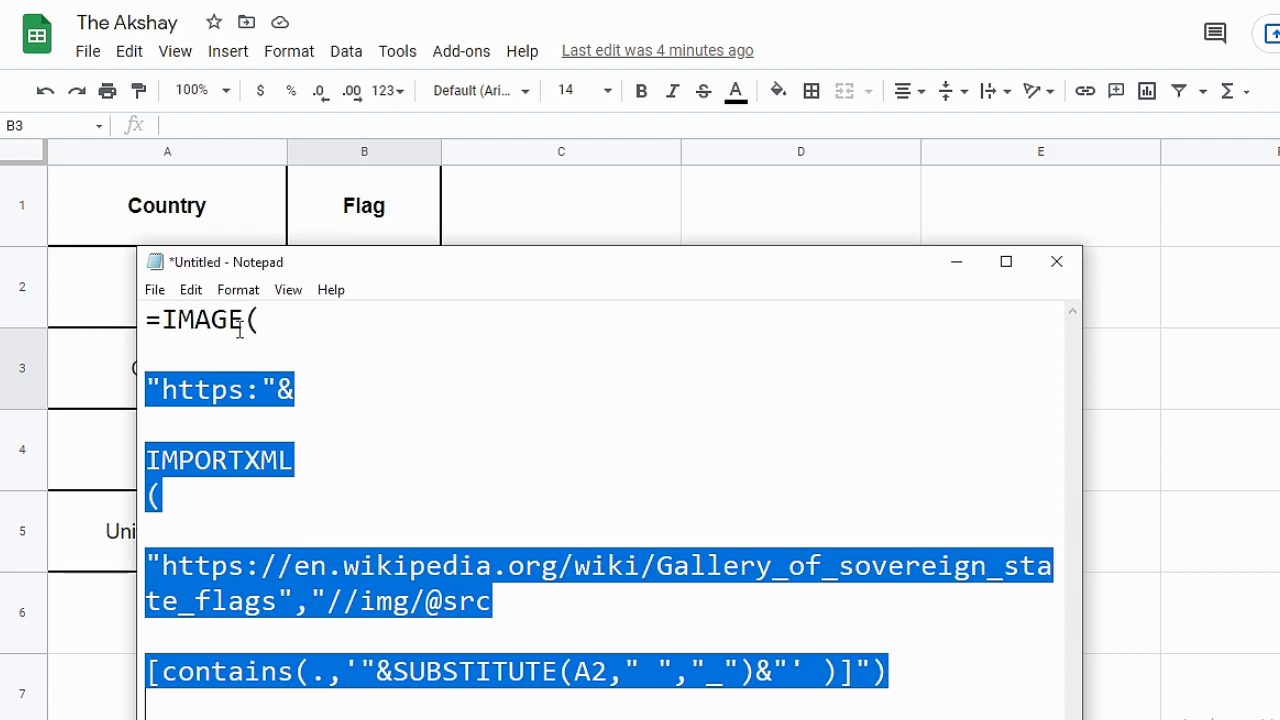
mouse_move(235, 555)
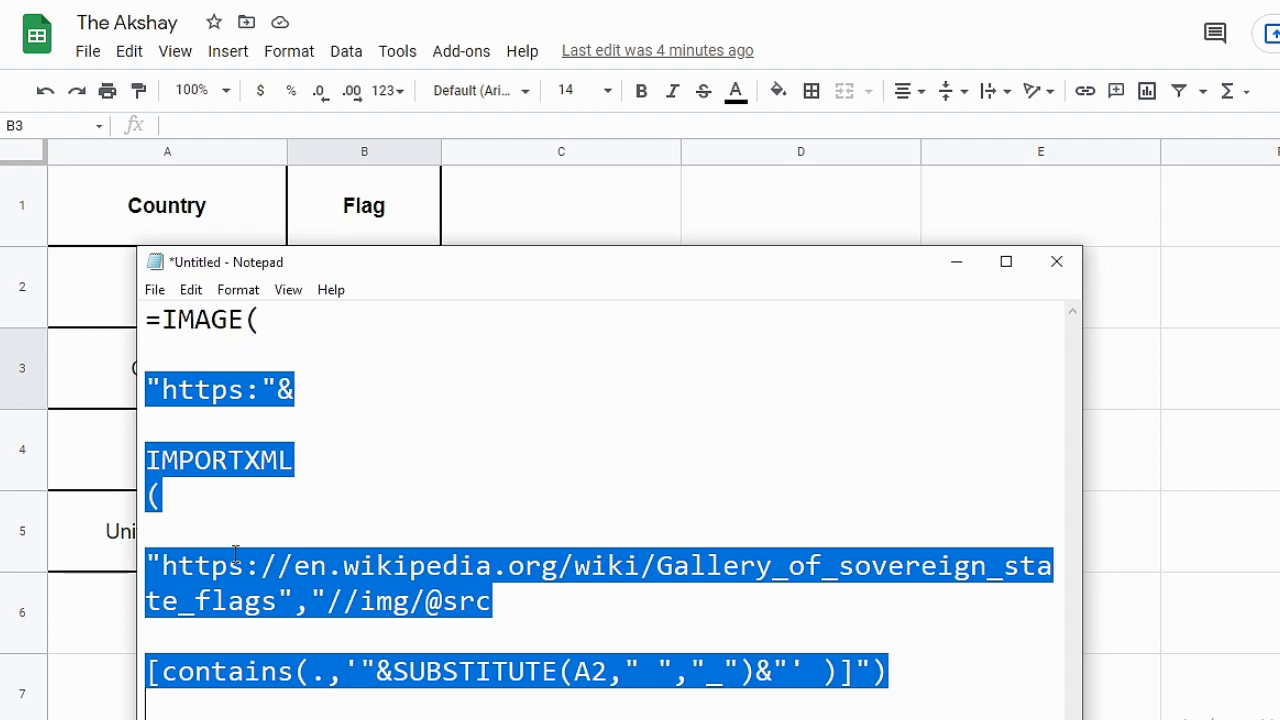
mouse_move(407, 527)
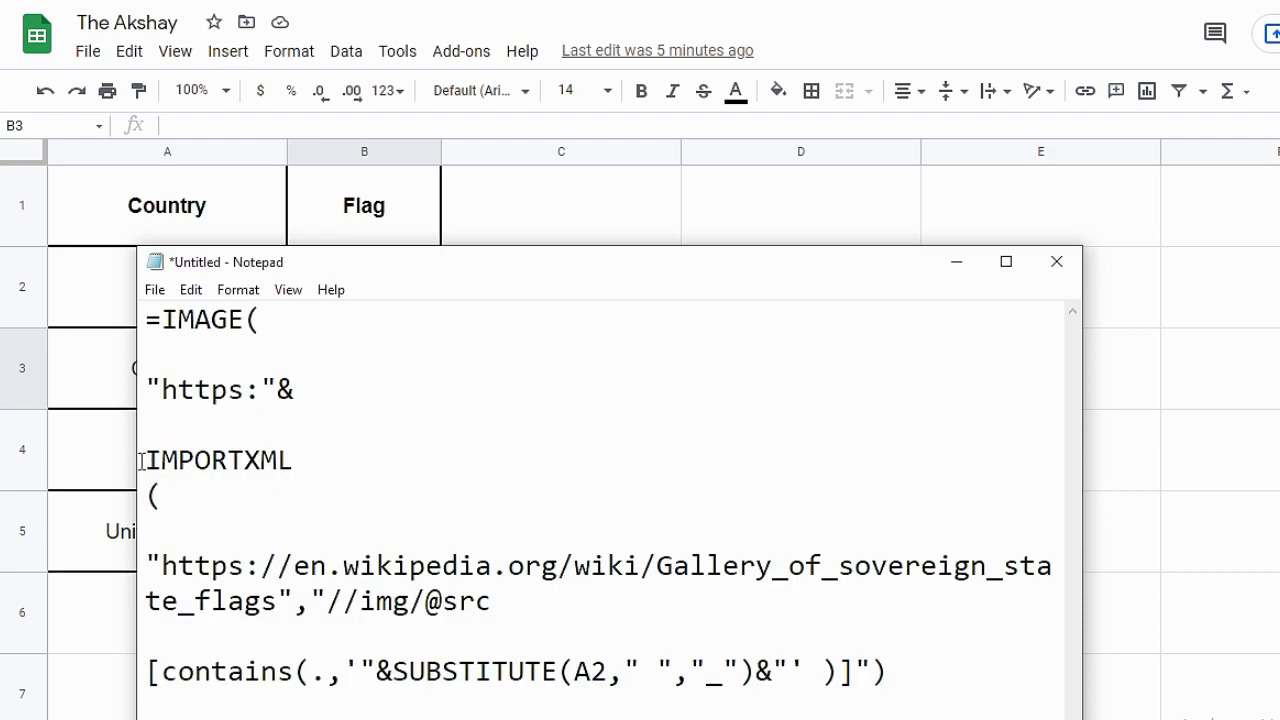
double_click(219, 460)
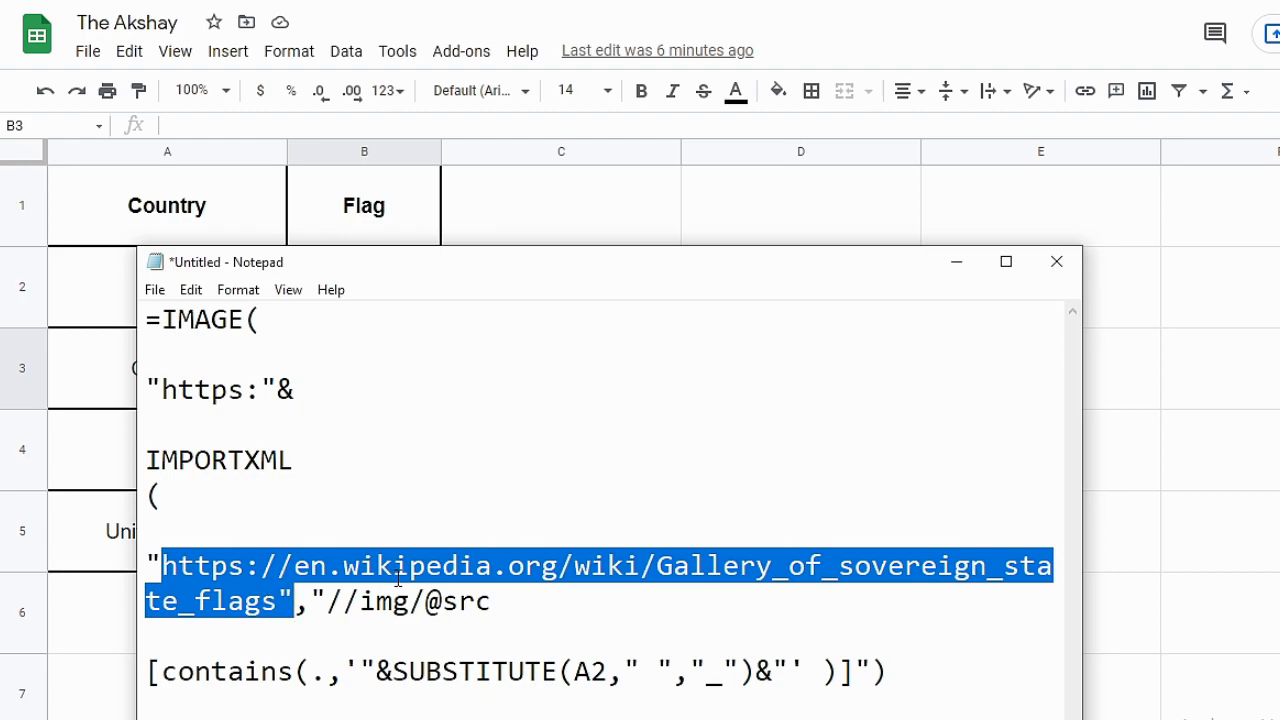
double_click(680, 565)
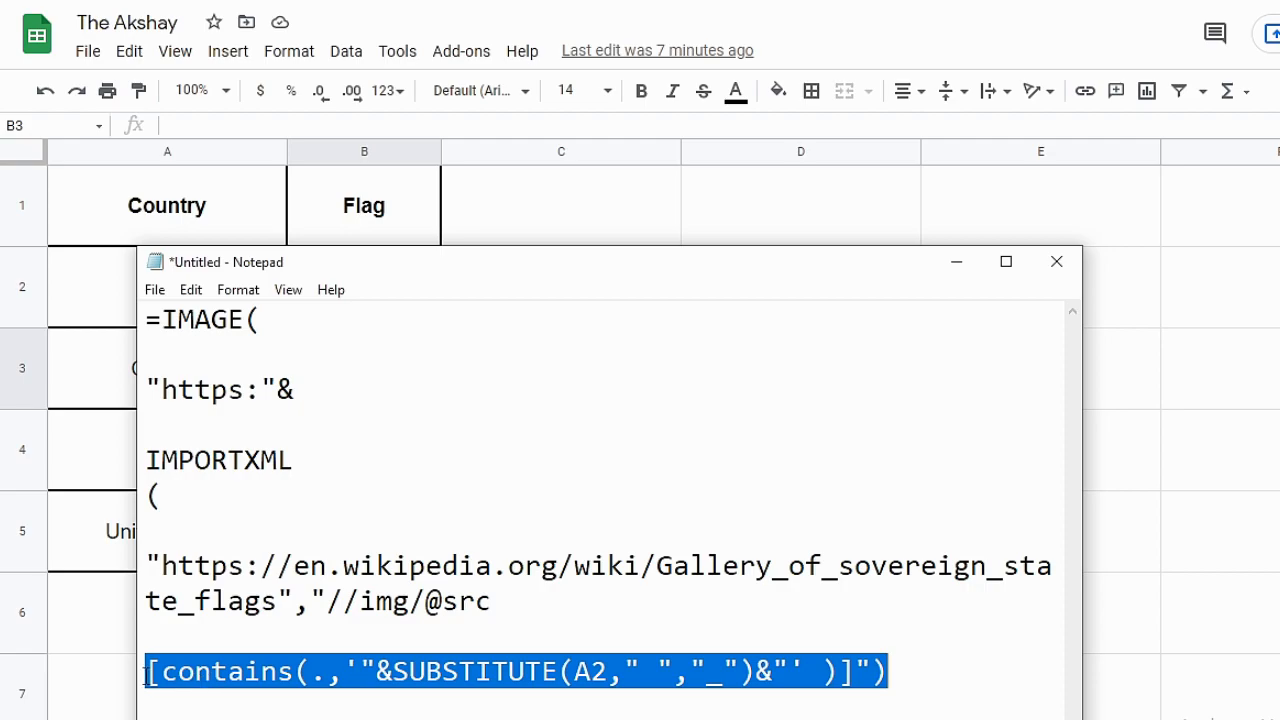
Highlight the contains filter and the space-replacing underscore in the Notepad formula
drag(887, 671, 358, 671)
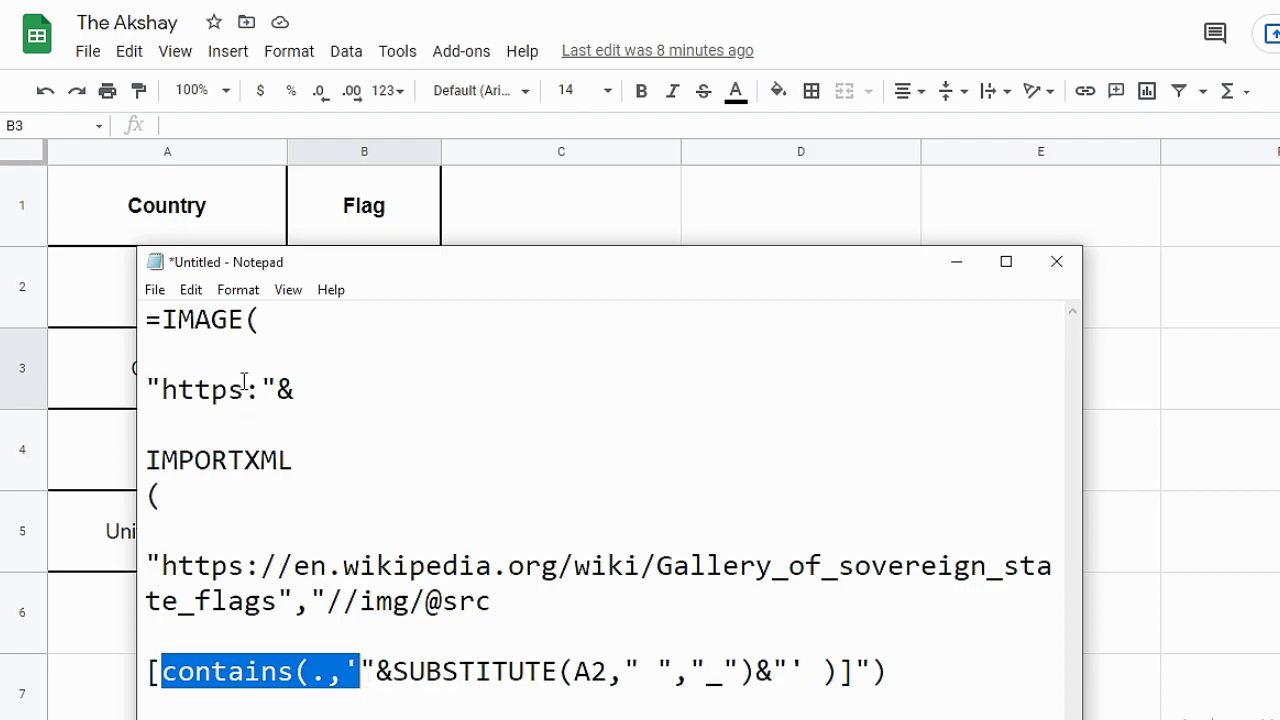
mouse_move(295, 338)
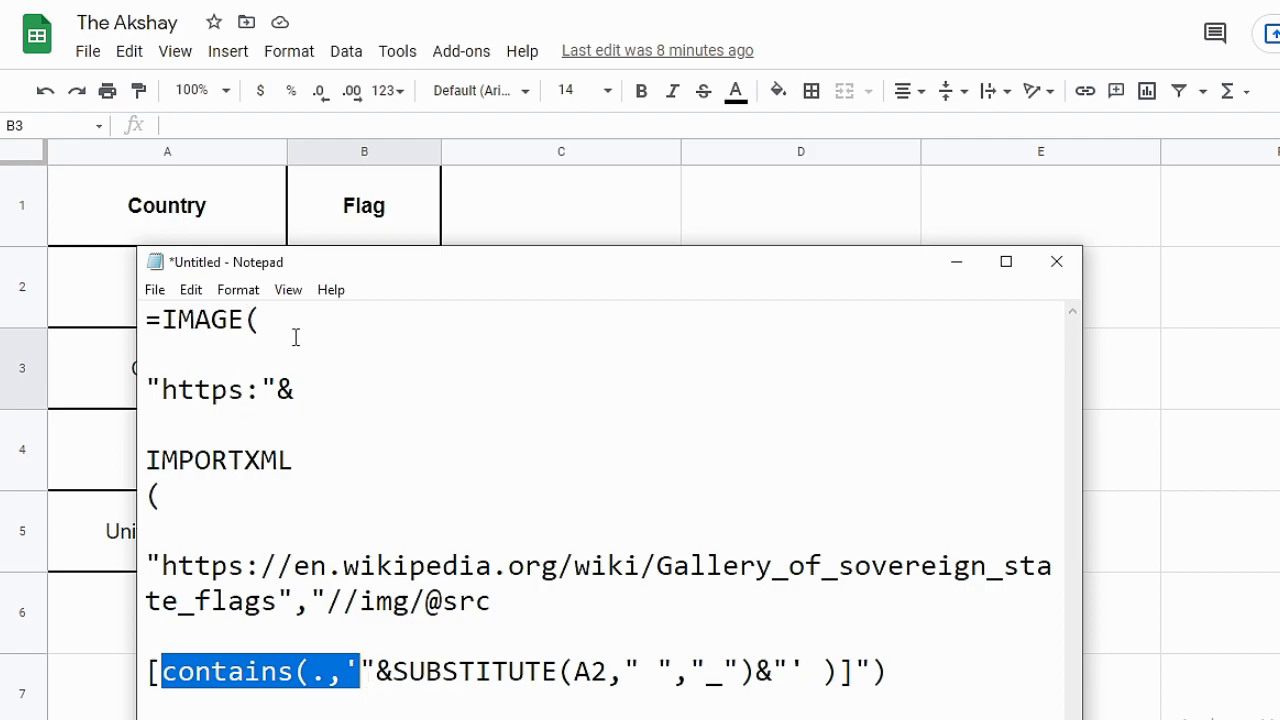
mouse_move(305, 345)
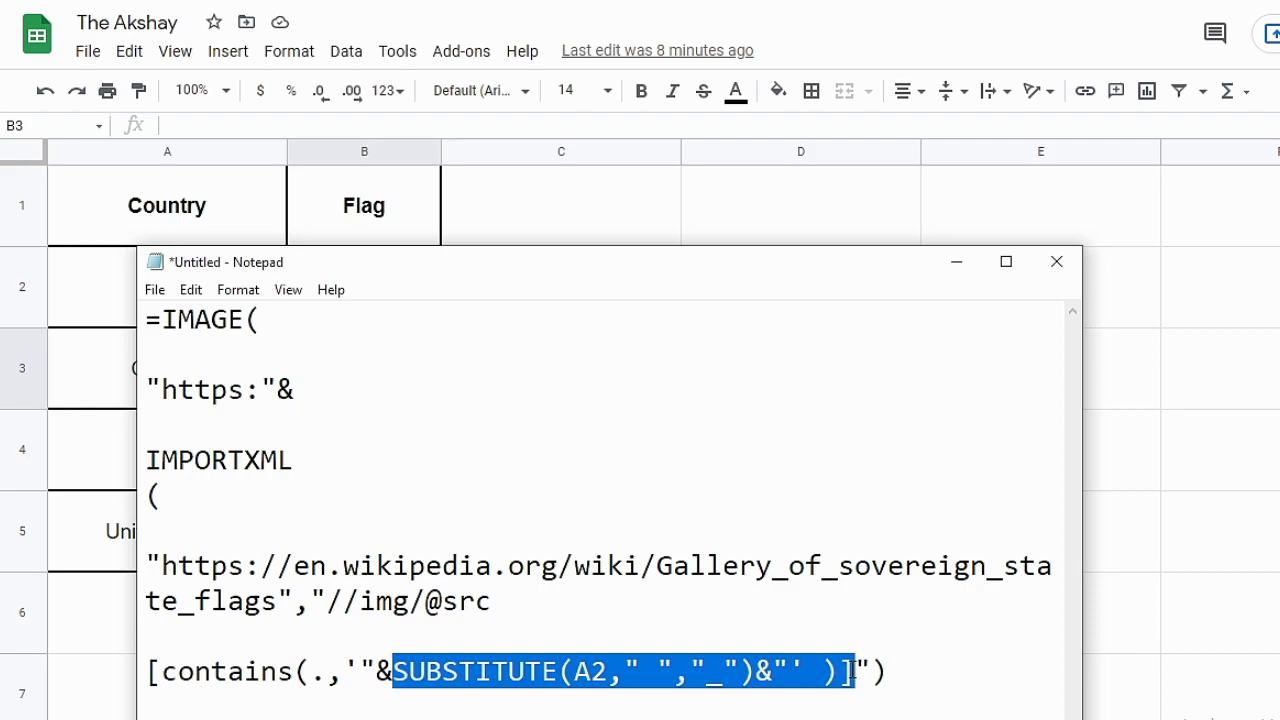
click(640, 671)
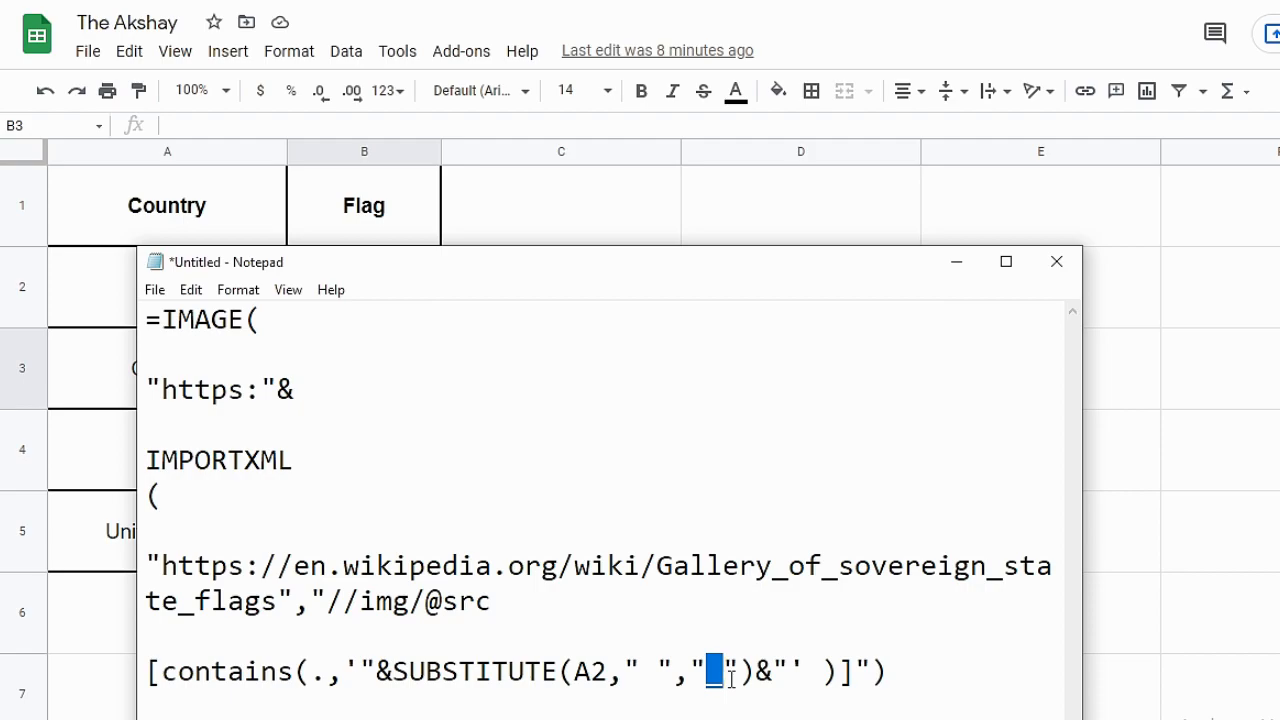
text(_)
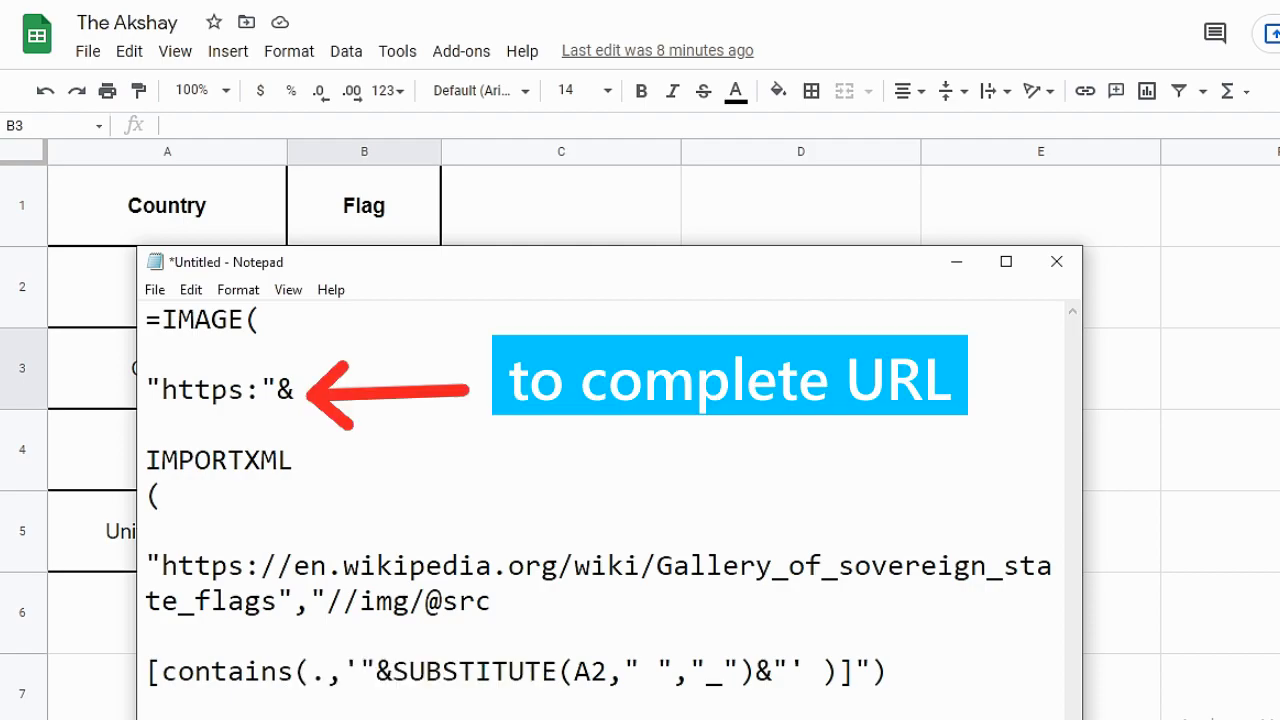
mouse_move(470, 250)
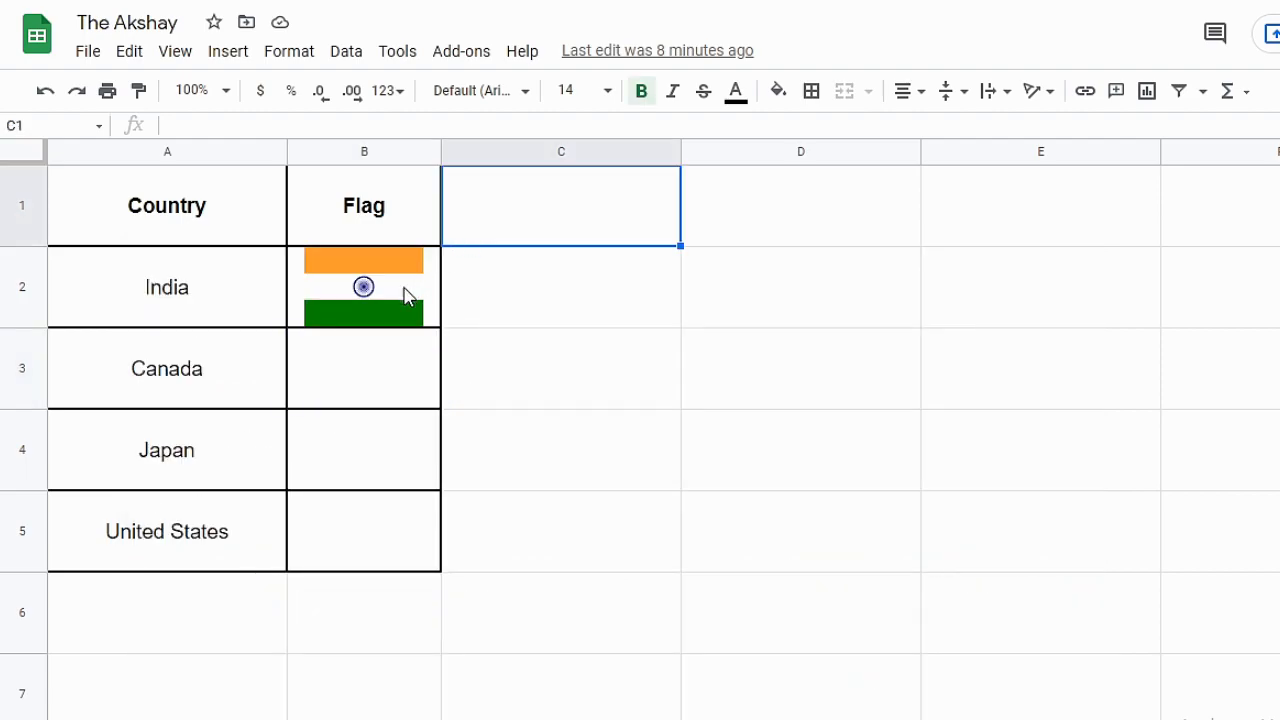
Fill the B2 flag formula down to B5 for Canada, Japan and United States
click(363, 287)
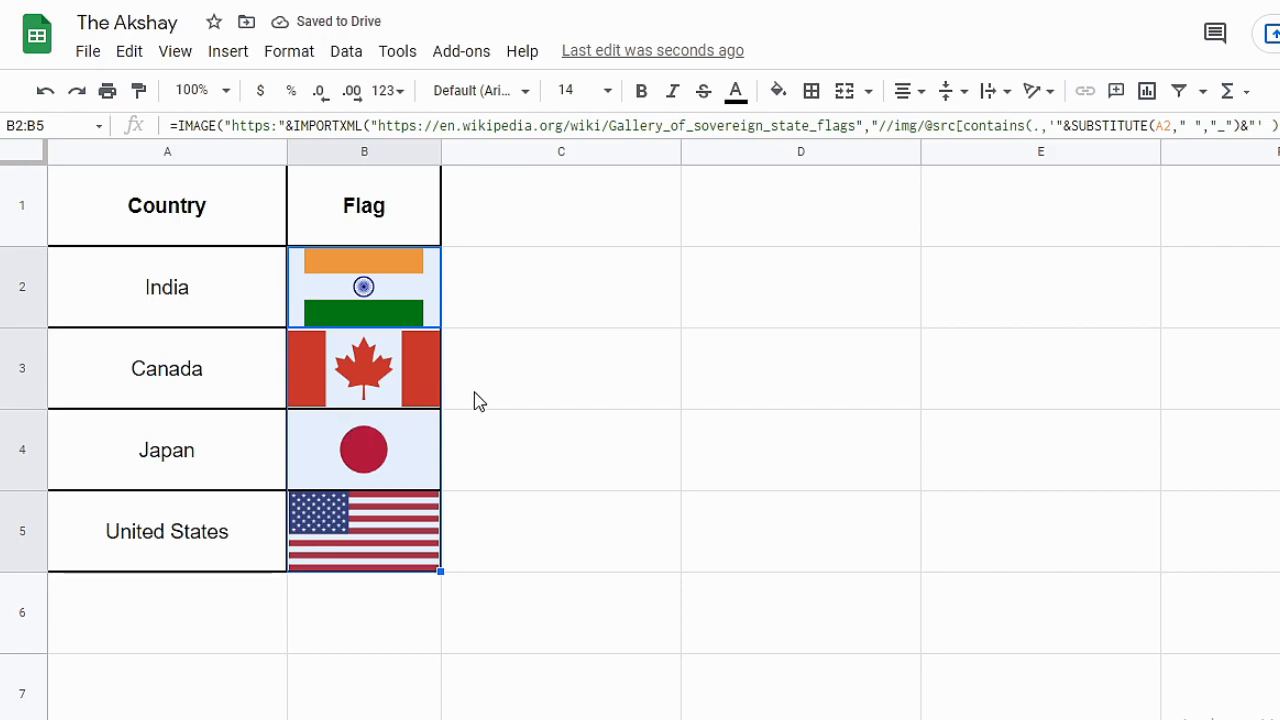
click(560, 368)
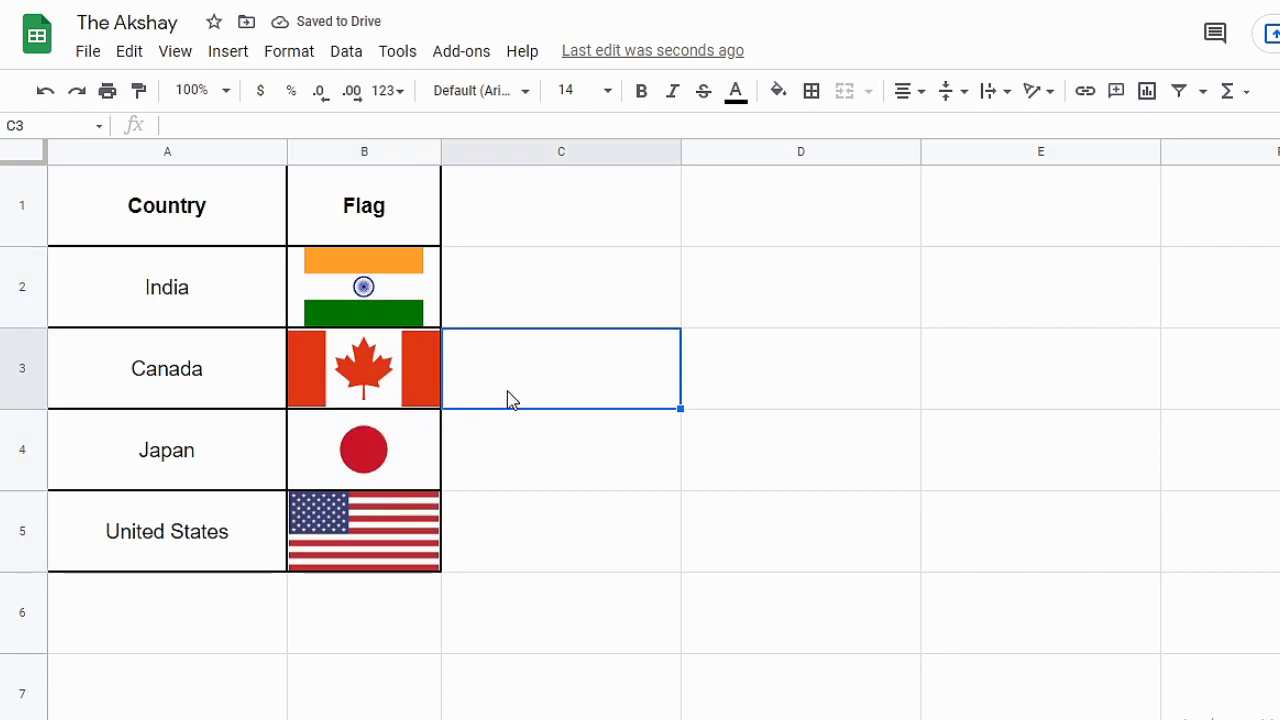
click(22, 151)
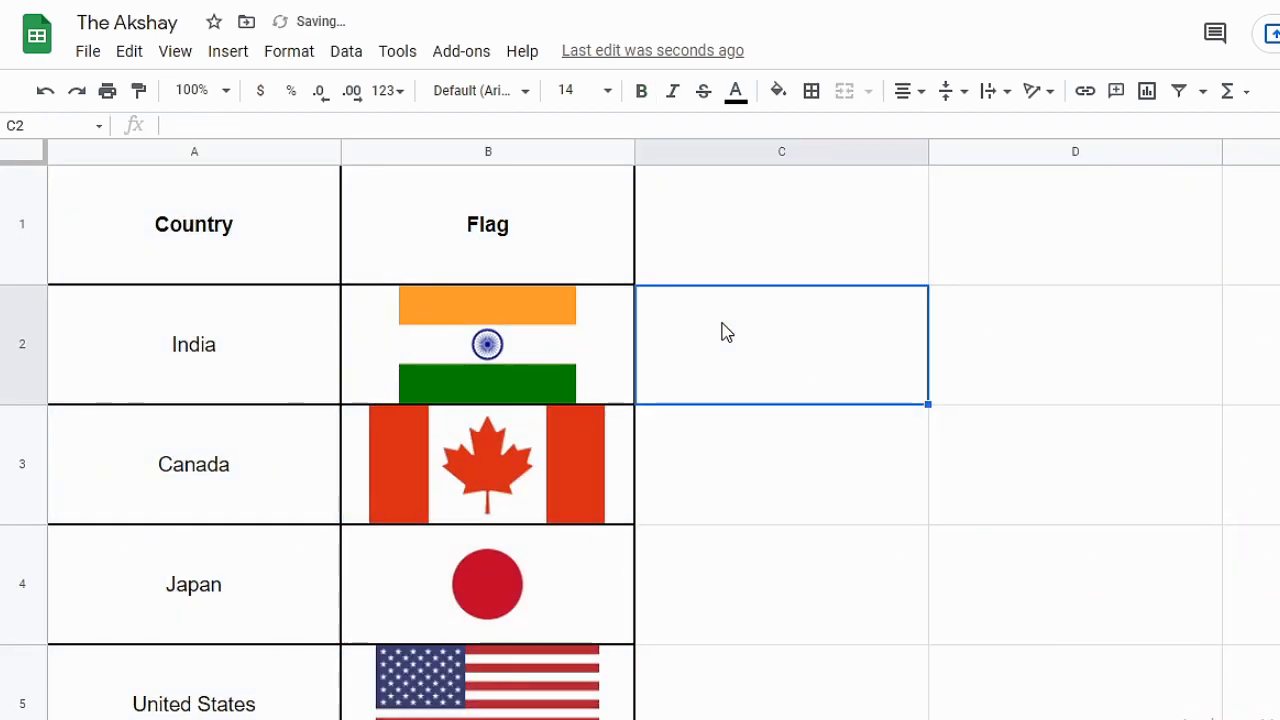
Replace Canada with Switzerland in the country column
click(193, 344)
text(Finland)
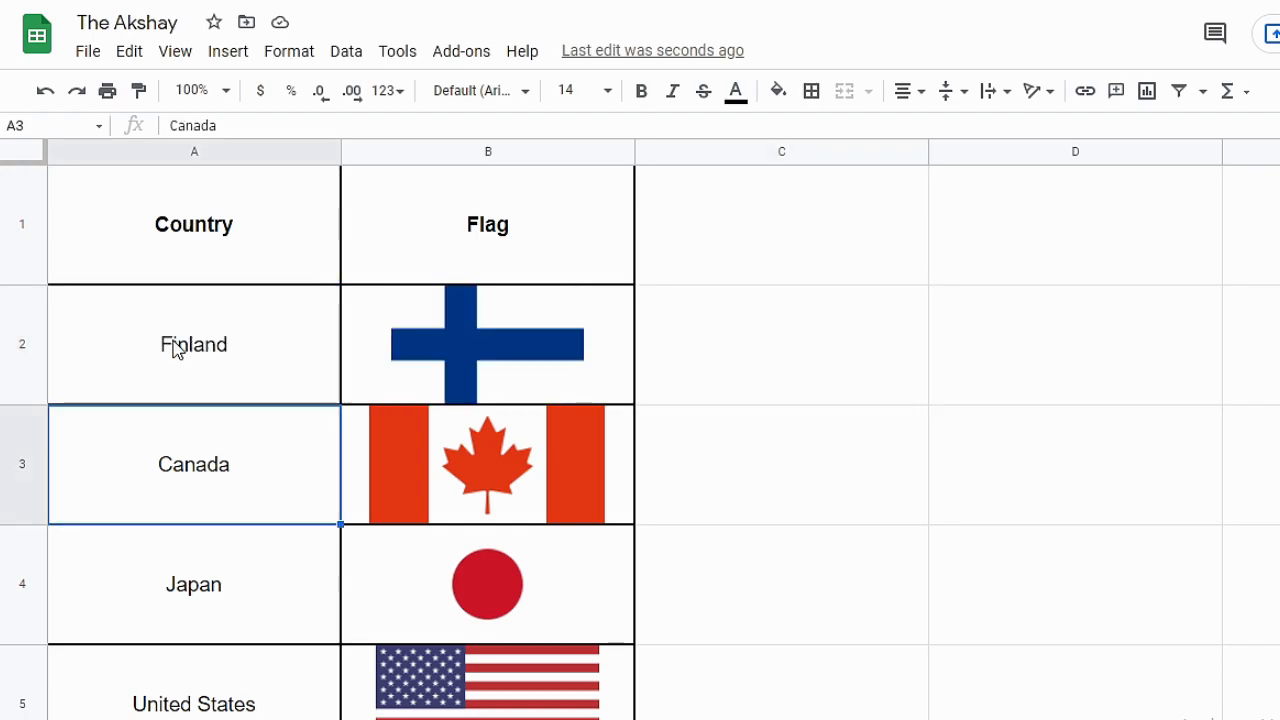
mouse_move(370, 405)
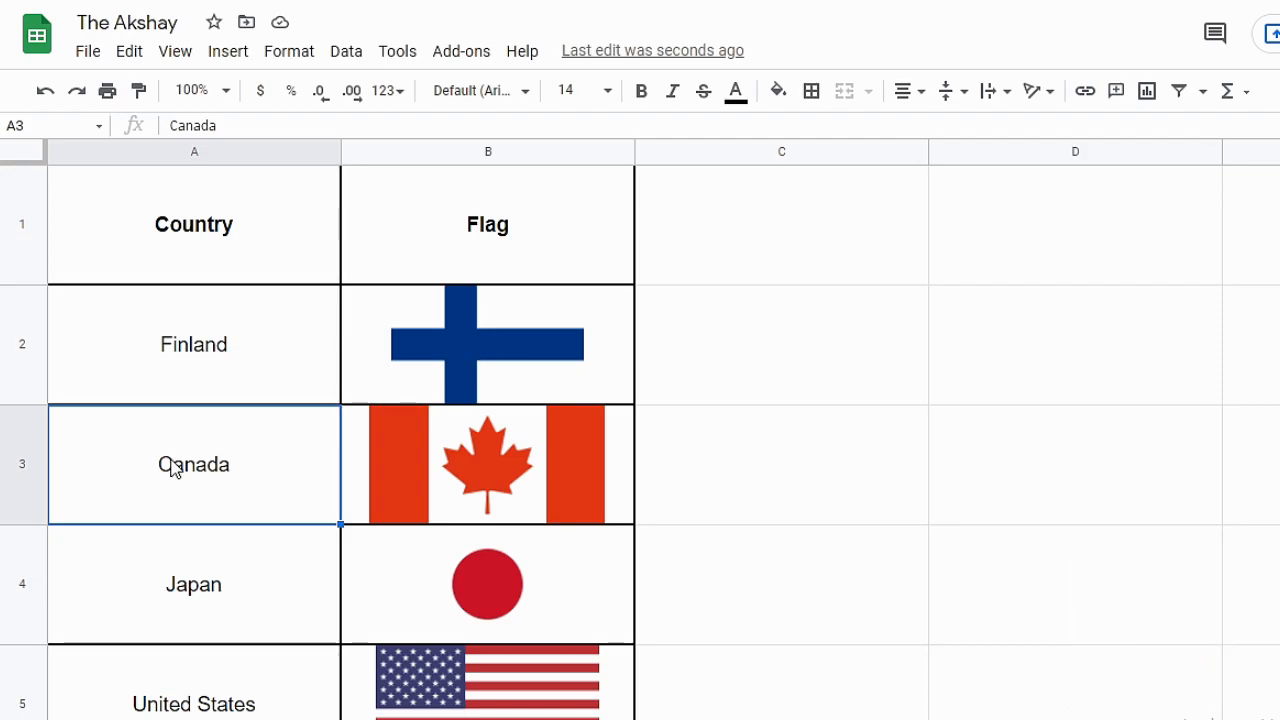
text(Switzerland)
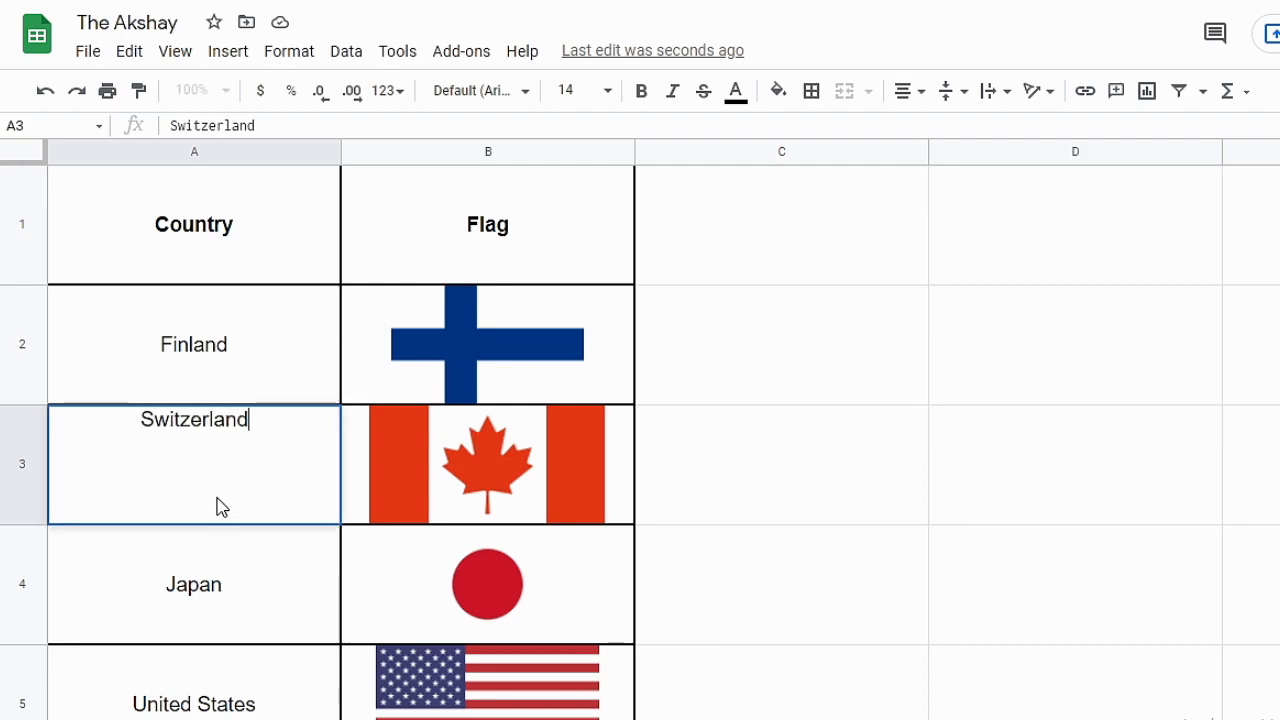
key(enter)
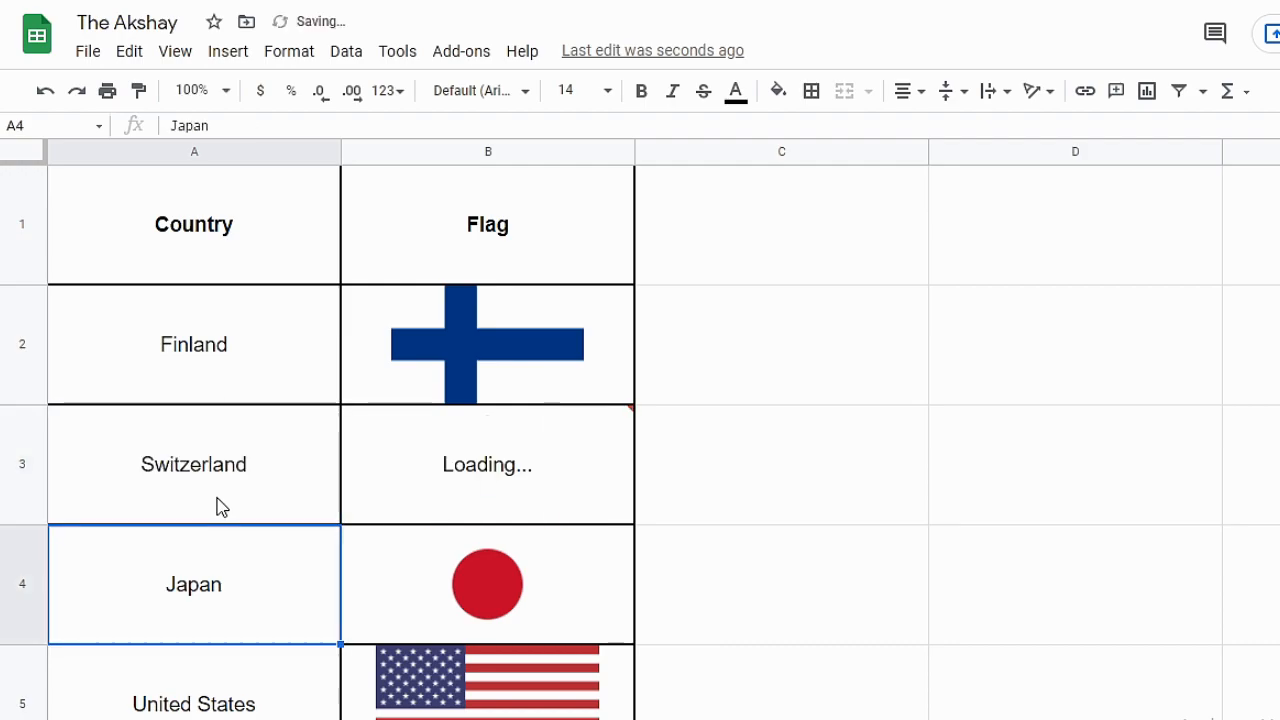